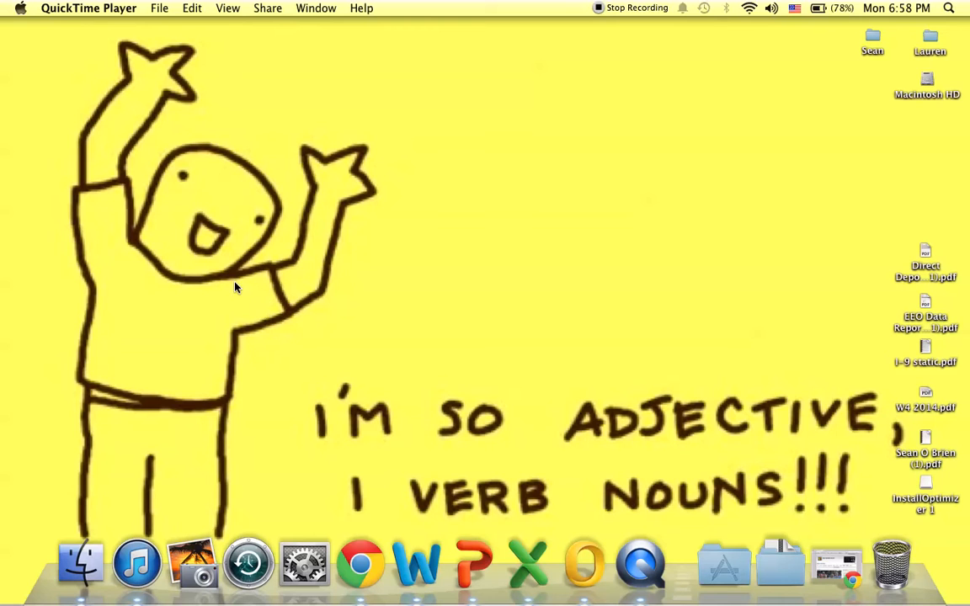
{"action": "mouse_move", "coordinate": [306, 317]}
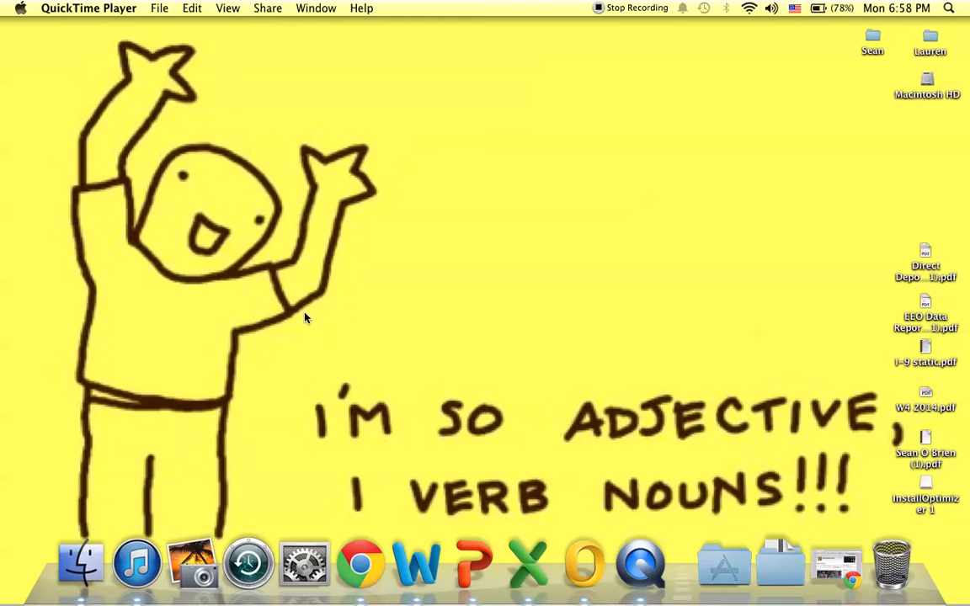
{"action": "mouse_move", "coordinate": [834, 562]}
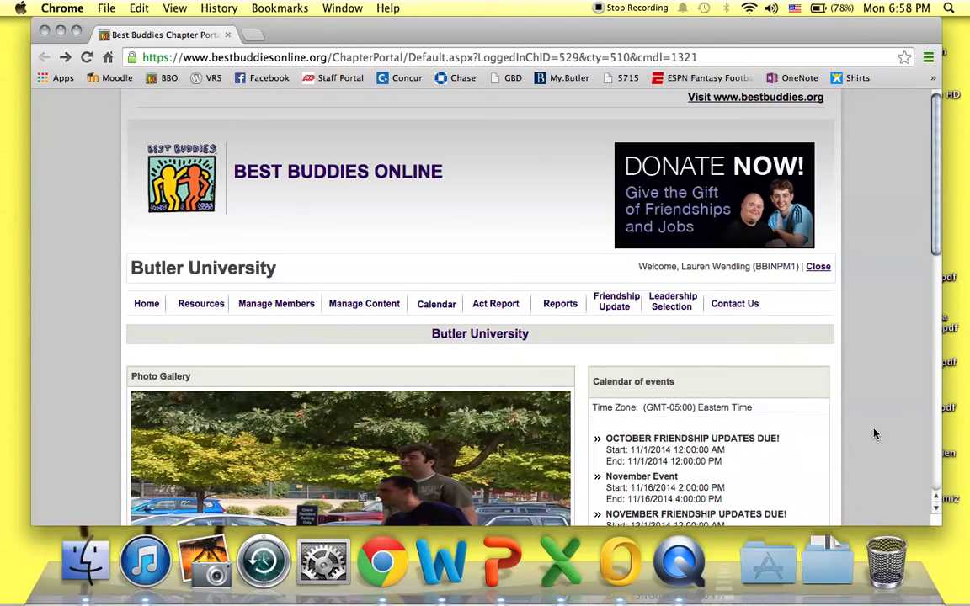
{"action": "mouse_move", "coordinate": [616, 301]}
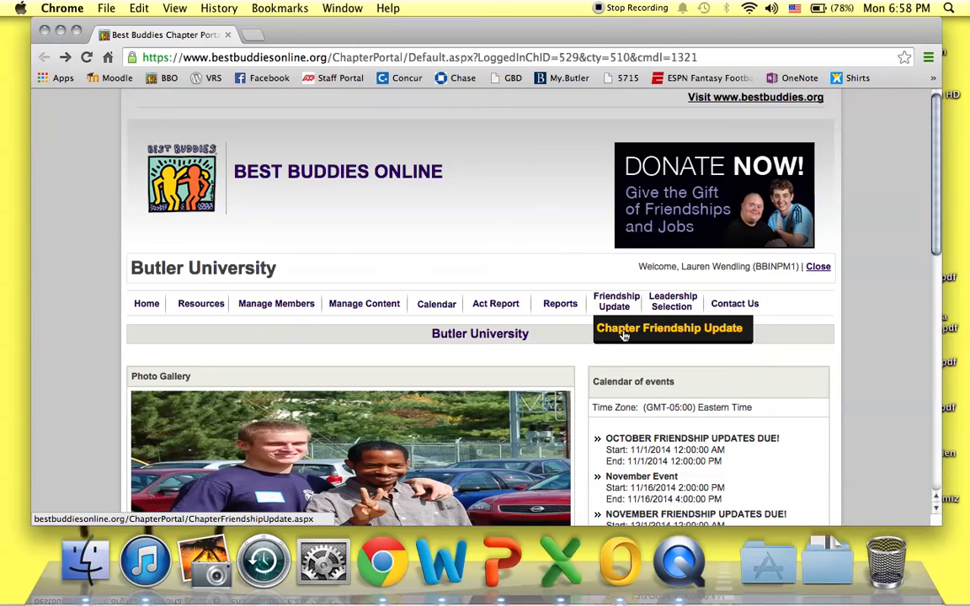
- Open the Chapter Friendship Update report for October 2014 from the Friendship Update menu
{"action": "left_click", "coordinate": [669, 327]}
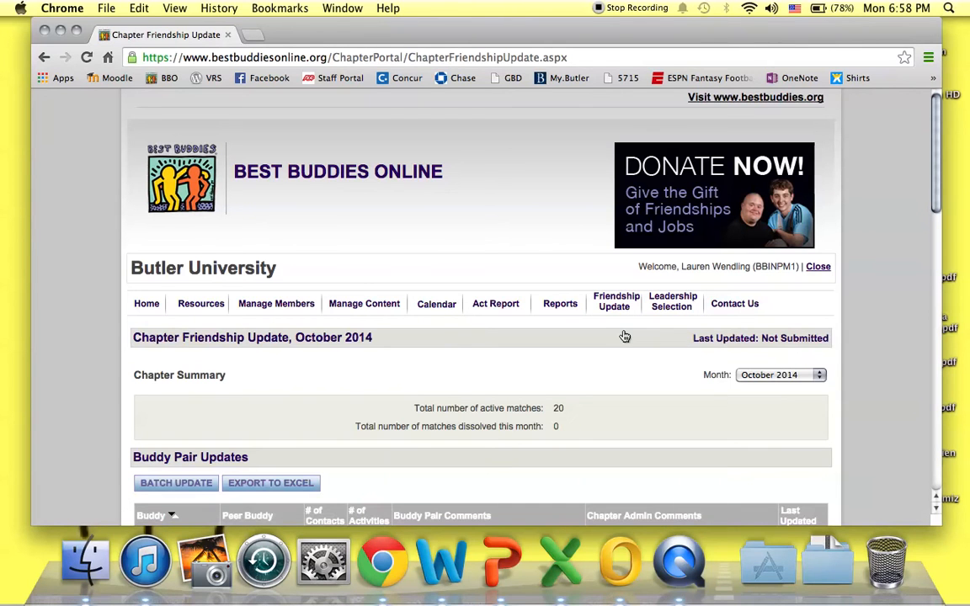
- Scroll down to bring the Buddy Pair Updates table's first rows into view
{"action": "scroll", "scroll_direction": "down", "scroll_amount": 3}
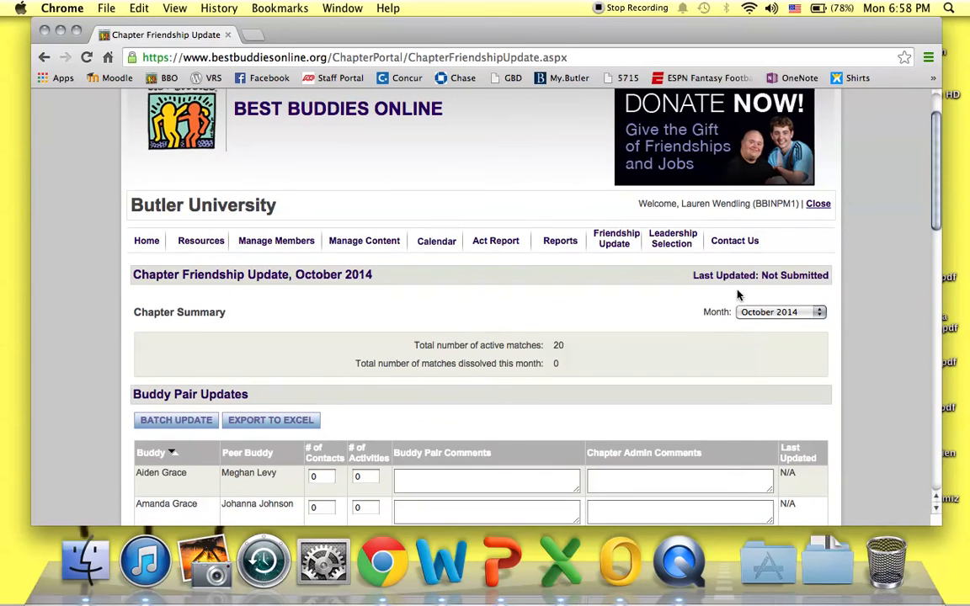
{"action": "mouse_move", "coordinate": [731, 324]}
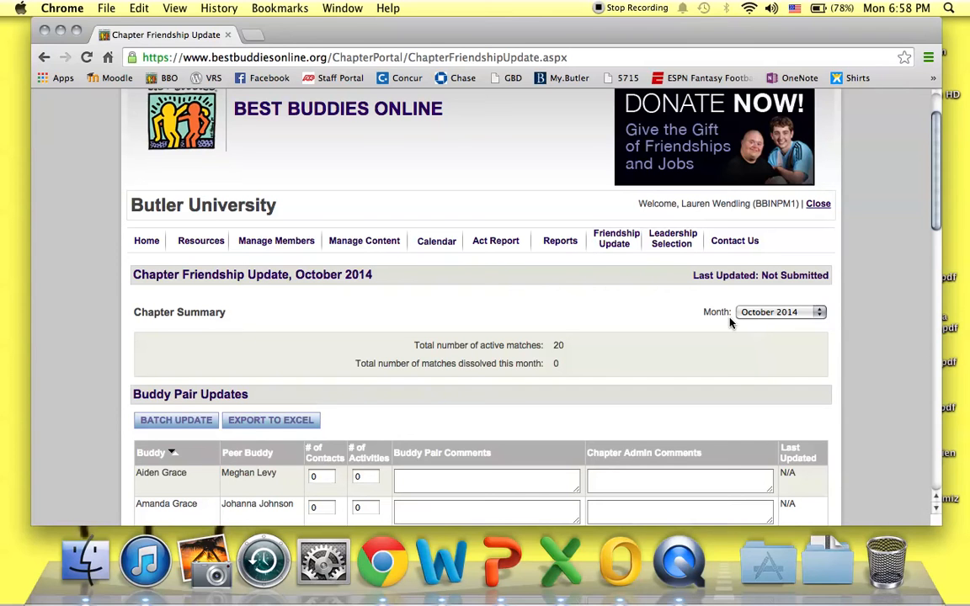
{"action": "scroll", "scroll_direction": "down", "scroll_amount": 3}
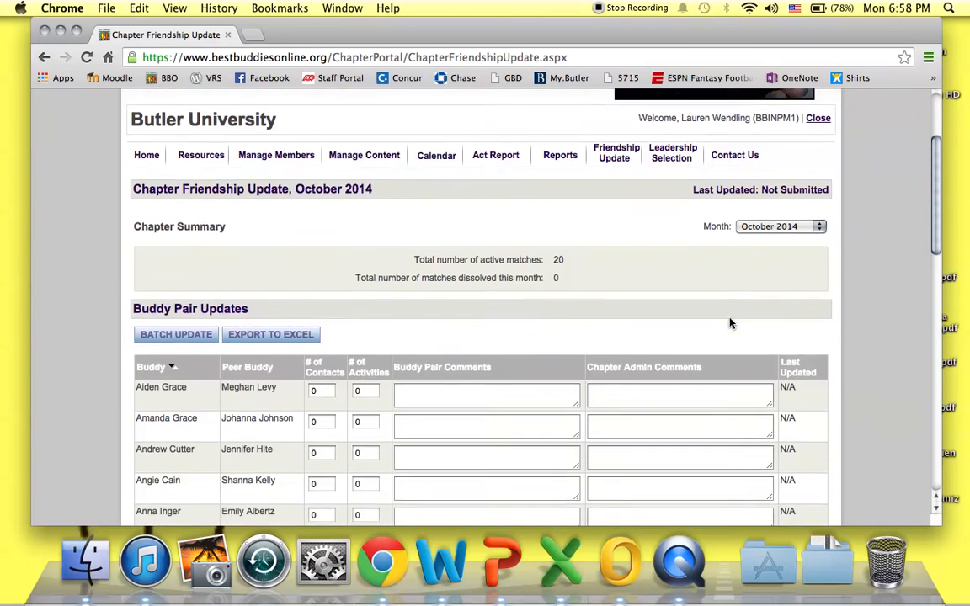
- Scroll through the buddy pair list to the dissolved matches and month comments section
{"action": "scroll", "scroll_direction": "down", "scroll_amount": 3}
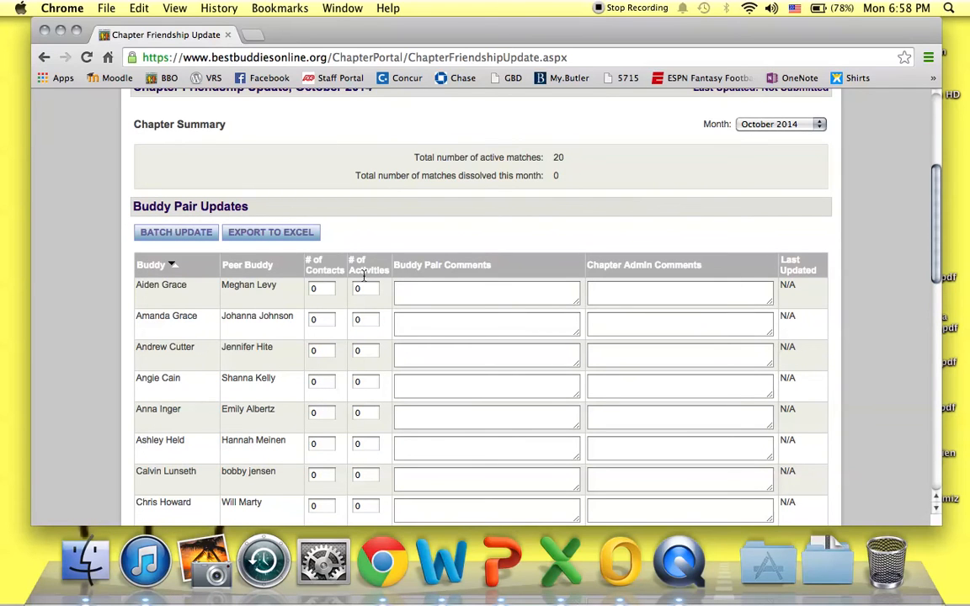
{"action": "mouse_move", "coordinate": [369, 279]}
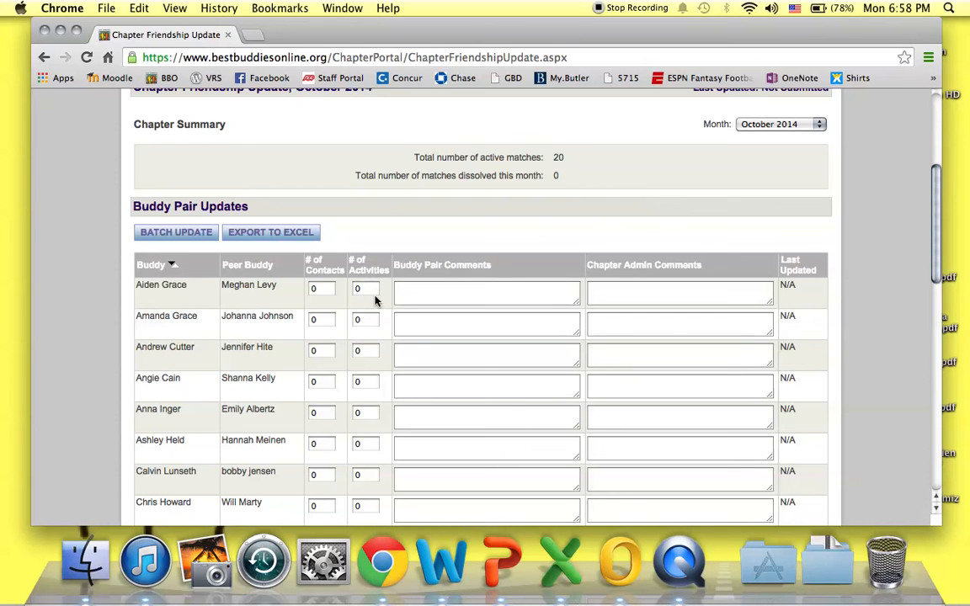
{"action": "scroll", "scroll_direction": "down", "scroll_amount": 3}
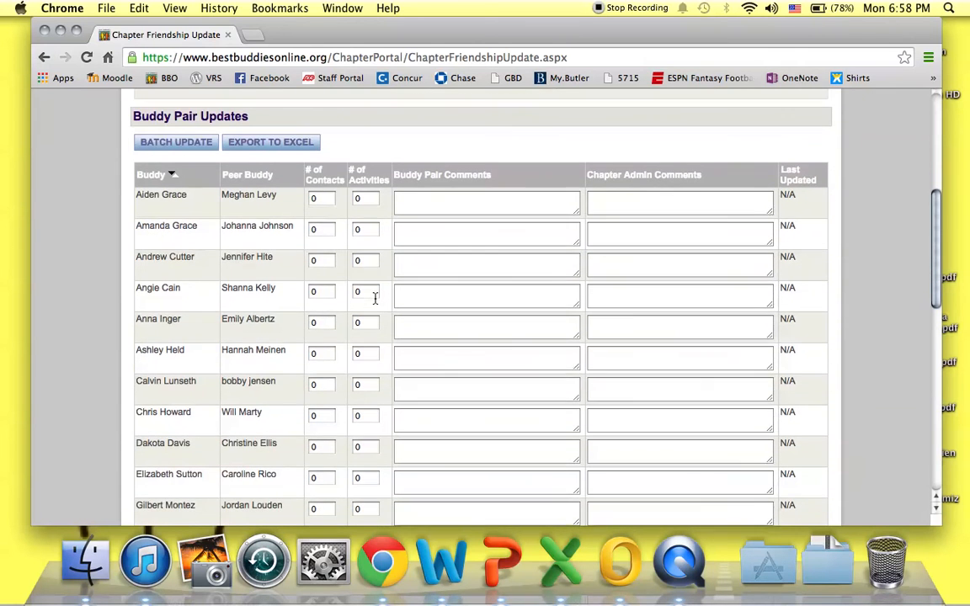
{"action": "scroll", "scroll_direction": "down", "scroll_amount": 3}
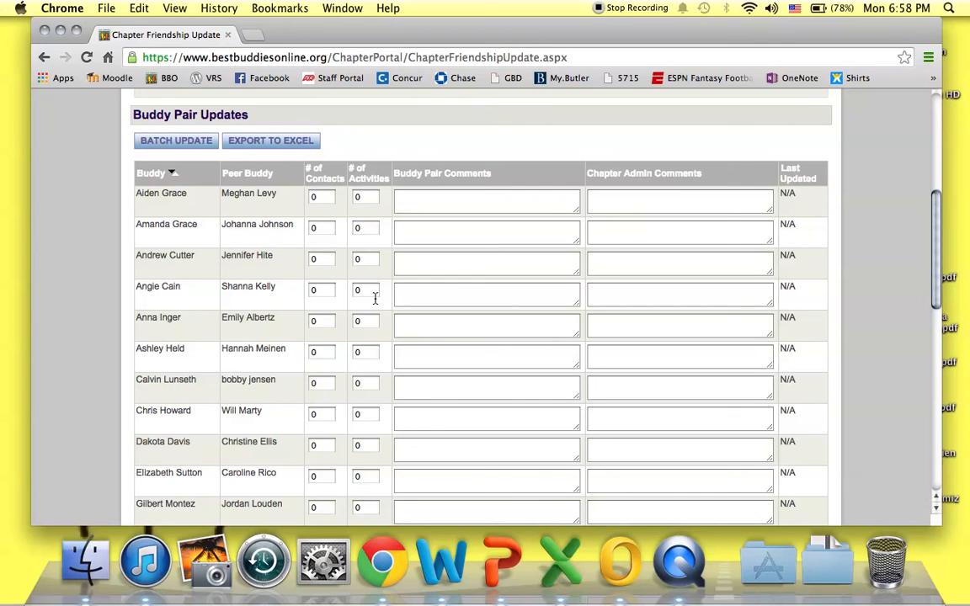
{"action": "mouse_move", "coordinate": [387, 300]}
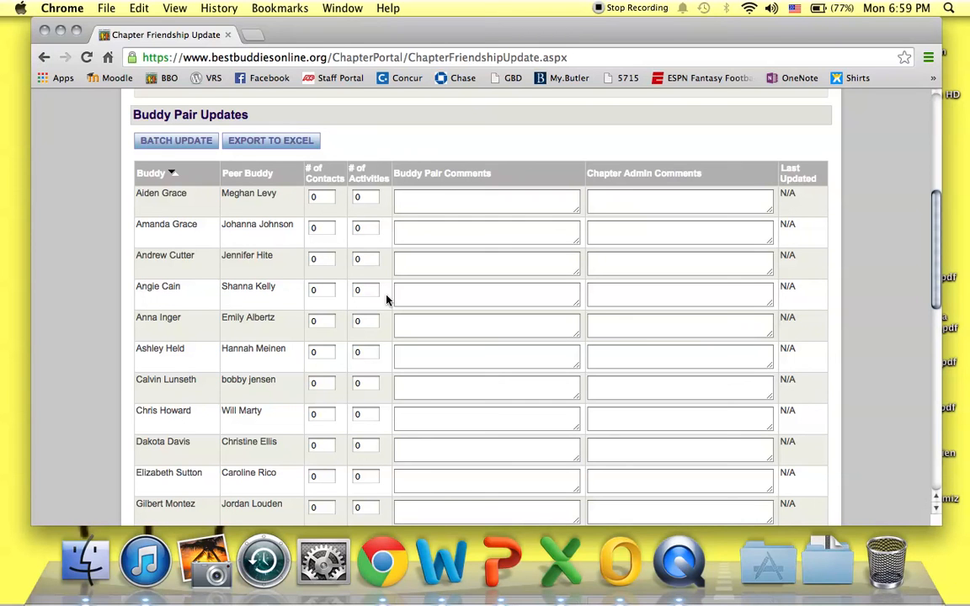
{"action": "mouse_move", "coordinate": [811, 328]}
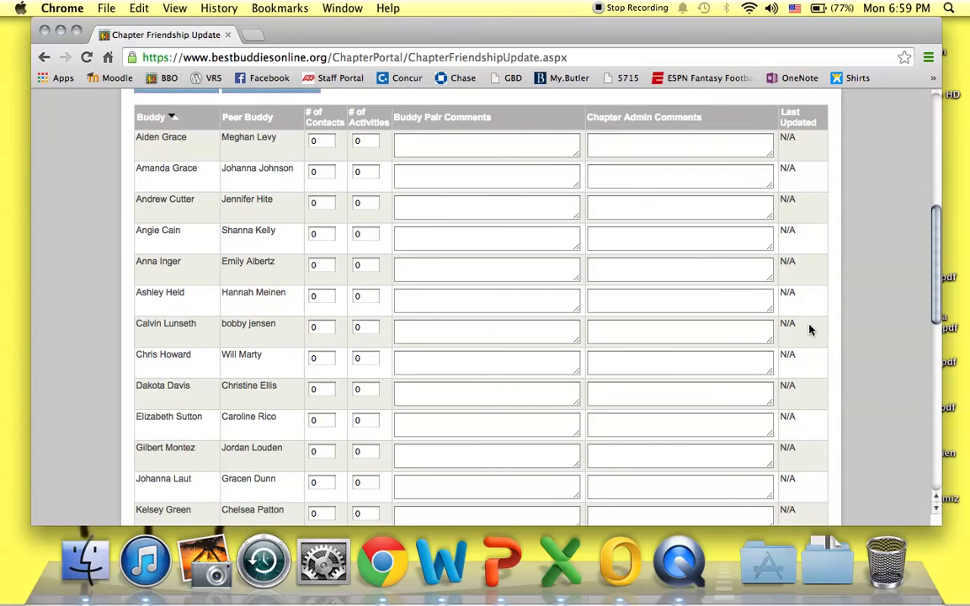
{"action": "scroll", "scroll_direction": "down", "scroll_amount": 3}
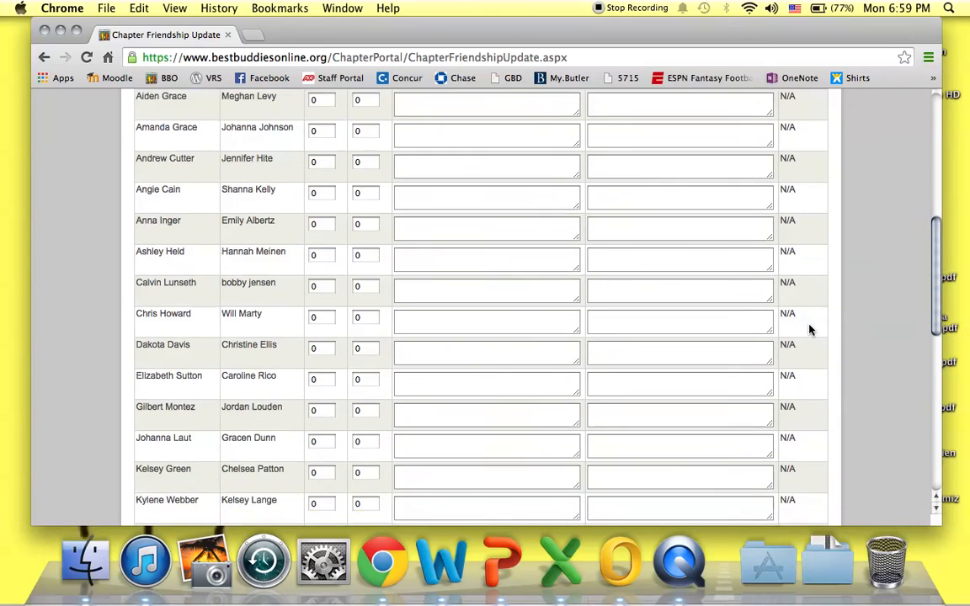
{"action": "scroll", "scroll_direction": "down", "scroll_amount": 3}
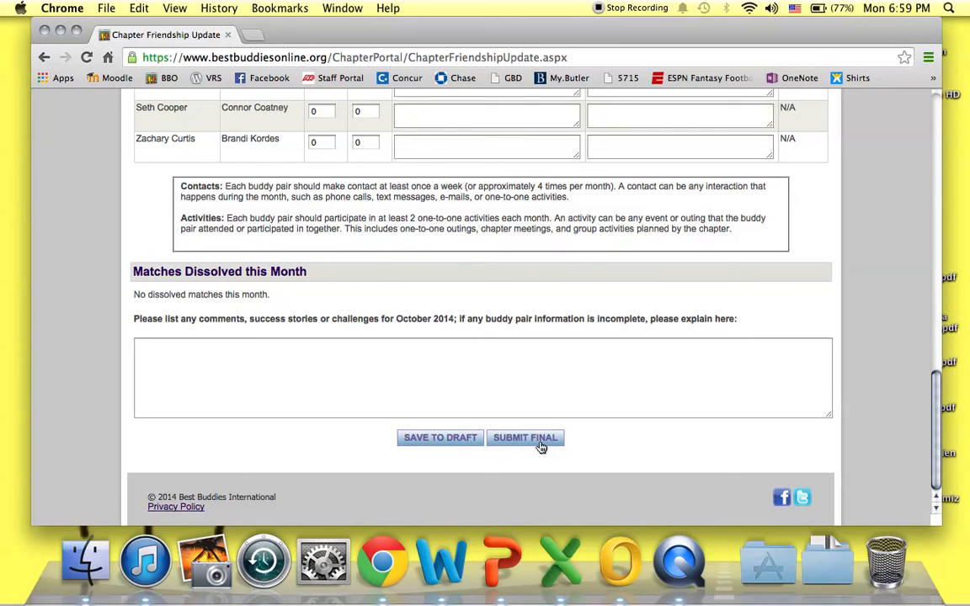
{"action": "mouse_move", "coordinate": [577, 296]}
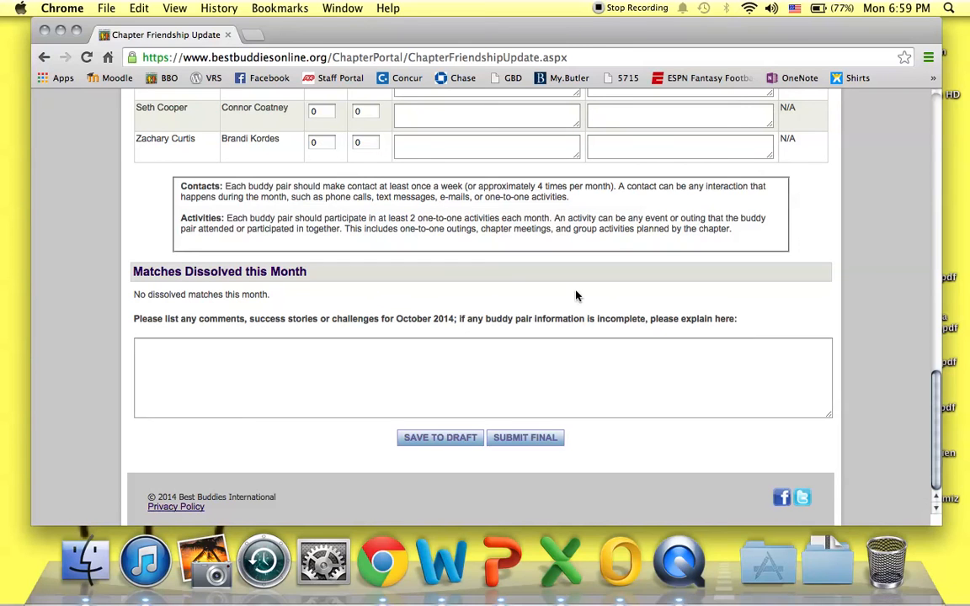